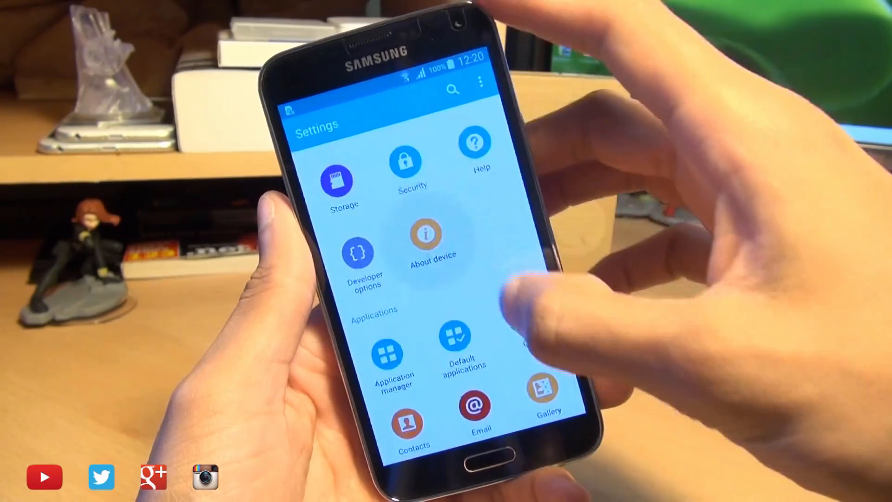
Open About device in Settings to show the model number, Android version, kernel and build number
left_click(433, 233)
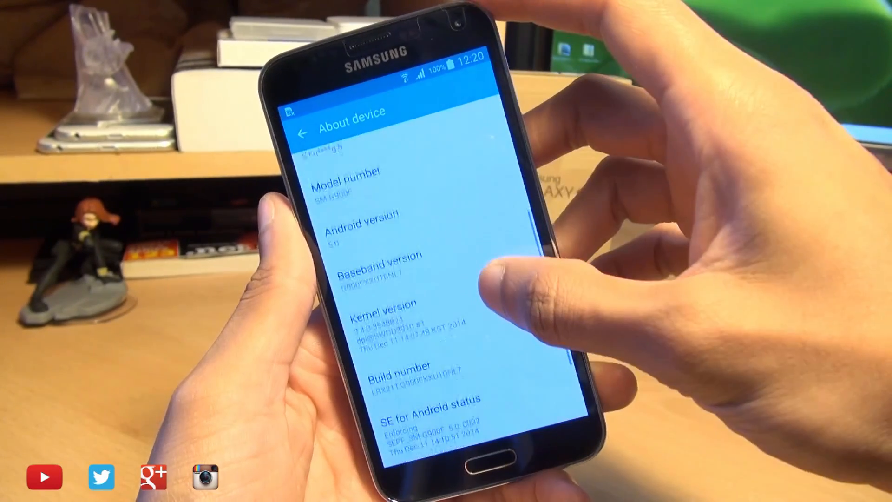